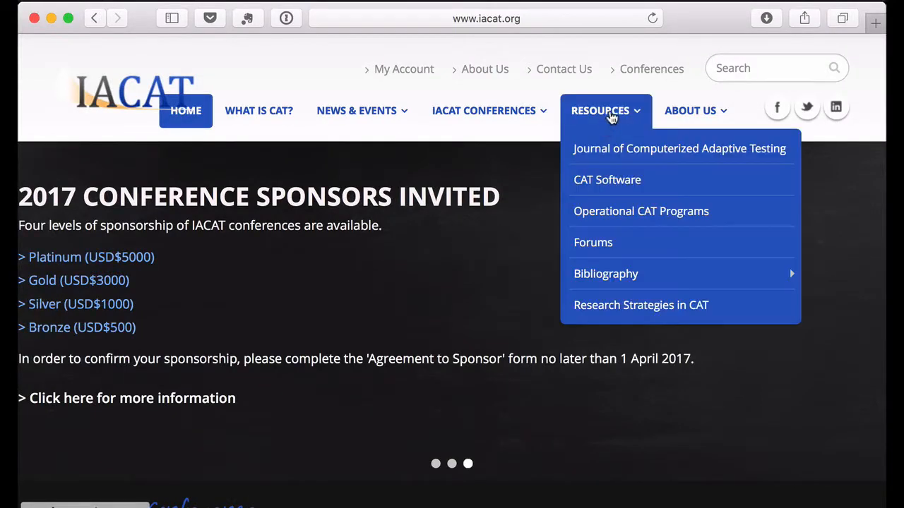
# - Go to the CAT Software page and scroll to the CAT Platforms list of commercial and open-source tools
pyautogui.click(607, 179)
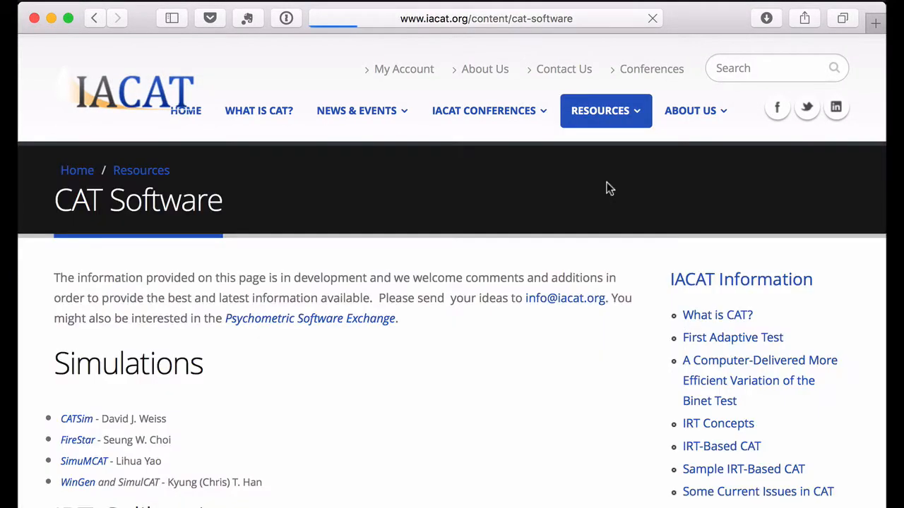
pyautogui.scroll(-3)
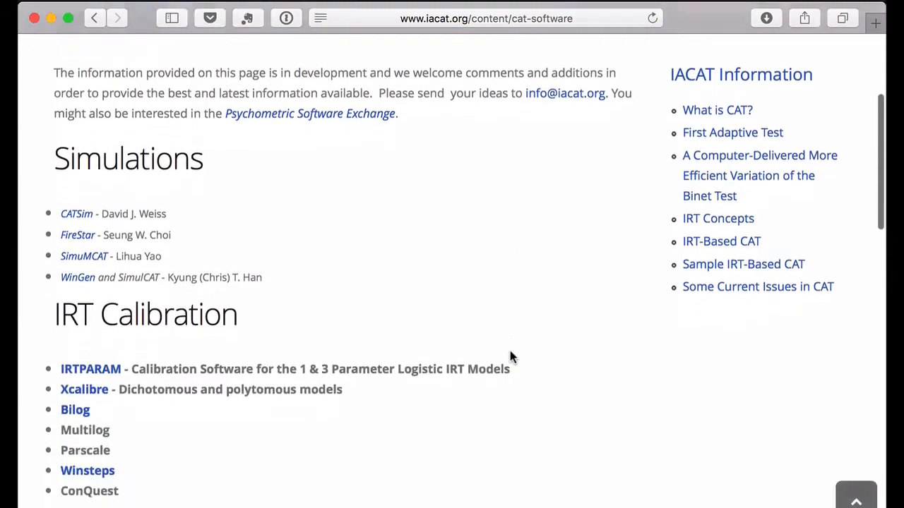
pyautogui.scroll(-3)
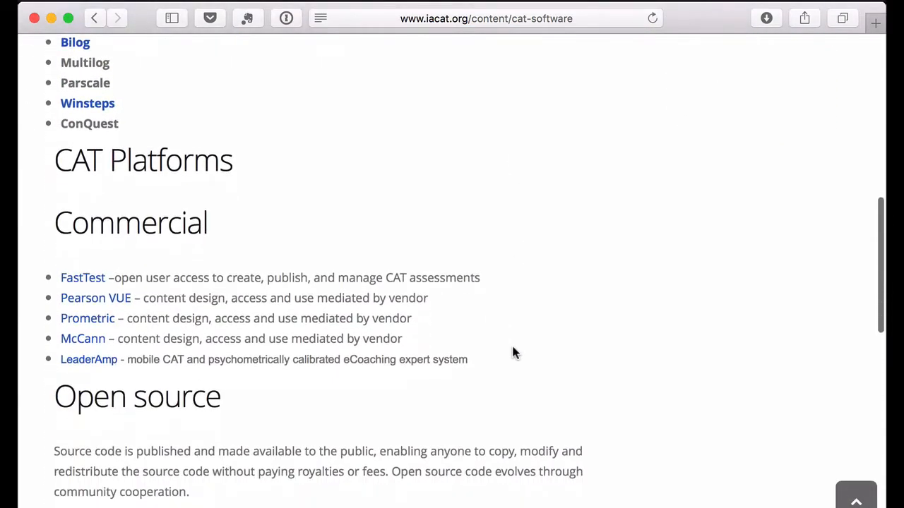
pyautogui.scroll(-3)
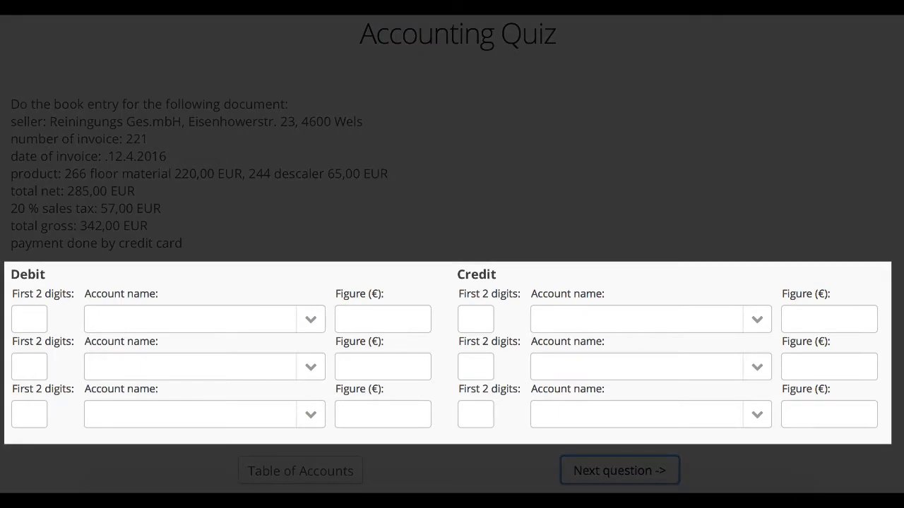
# - Enter 'Merc' and choose Merchandise costs as the first debit account
pyautogui.write('Merc')
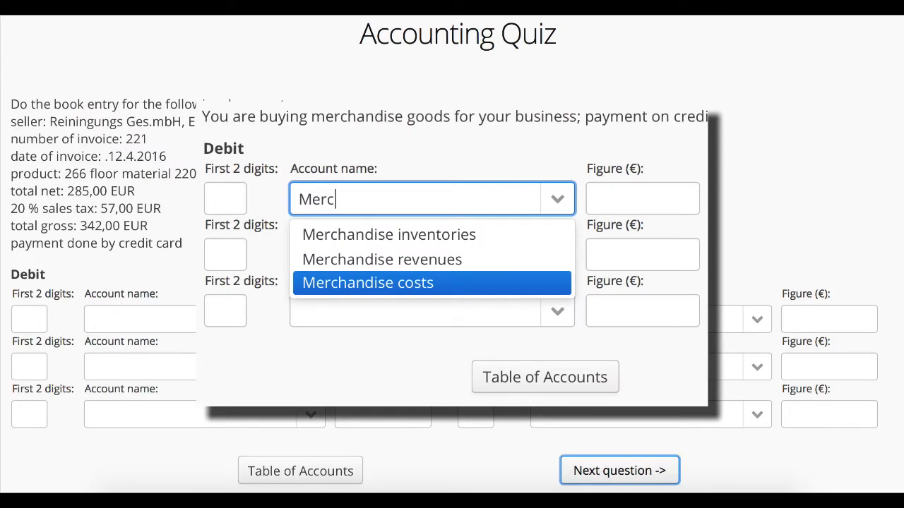
pyautogui.click(618, 470)
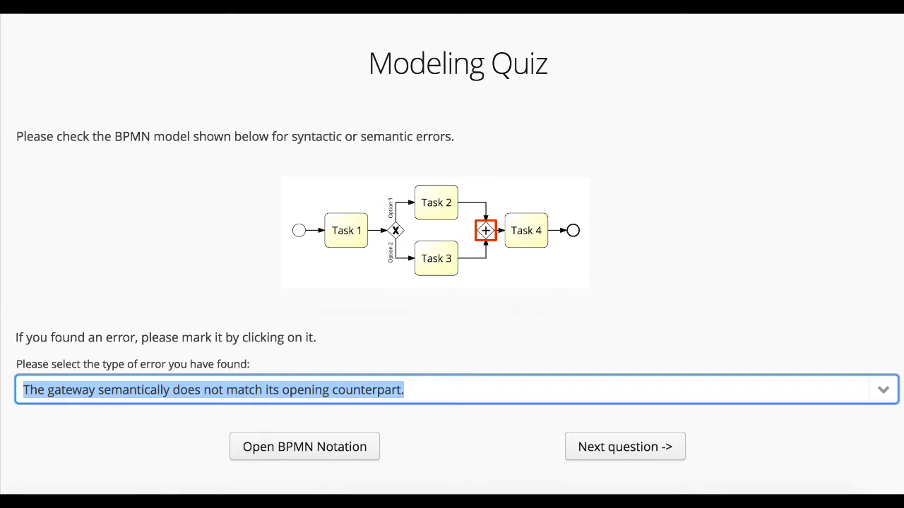
# - Select the closing parallel gateway as the faulty element mismatching its opening counterpart
pyautogui.click(485, 230)
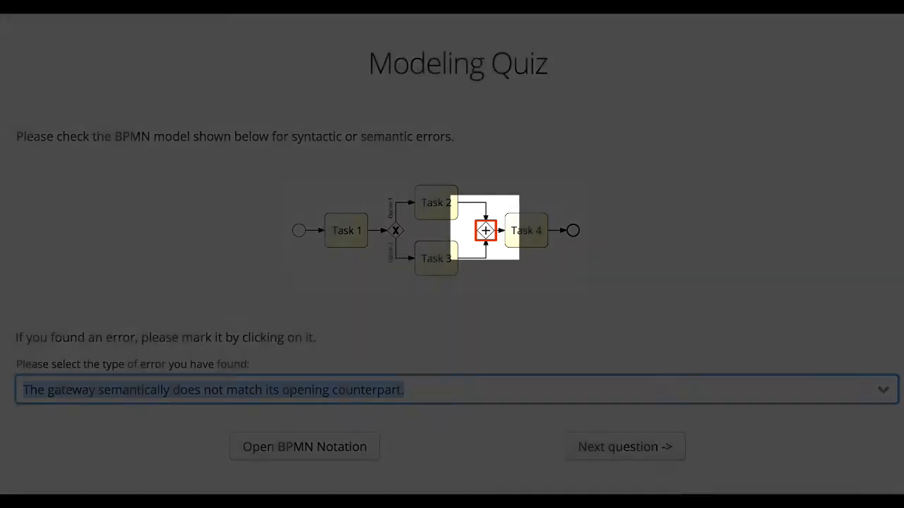